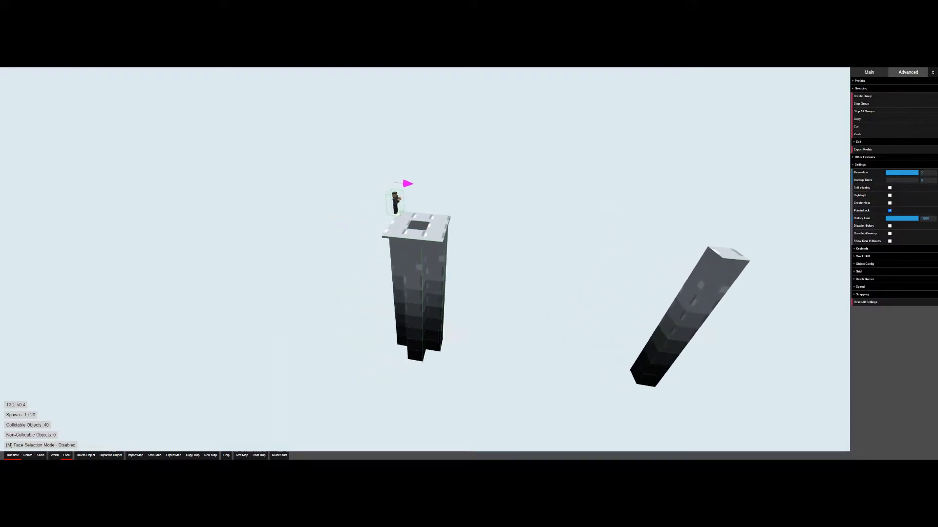
Step: Switch the editor to full screen to review the stacked gradient tower blocks
key(f11)
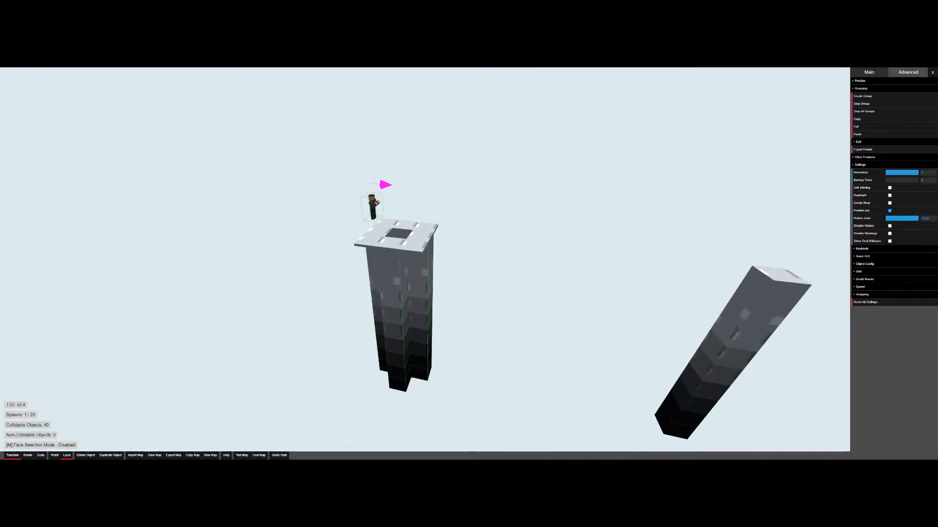
Step: Play-test the map in Team Deathmatch, dropping down the tower shaft, then return to the editor
click(162, 71)
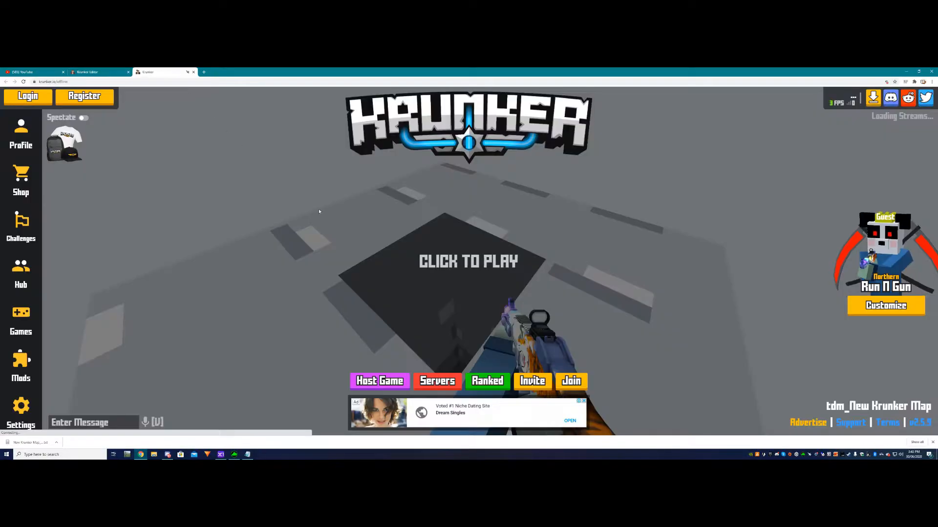
click(468, 262)
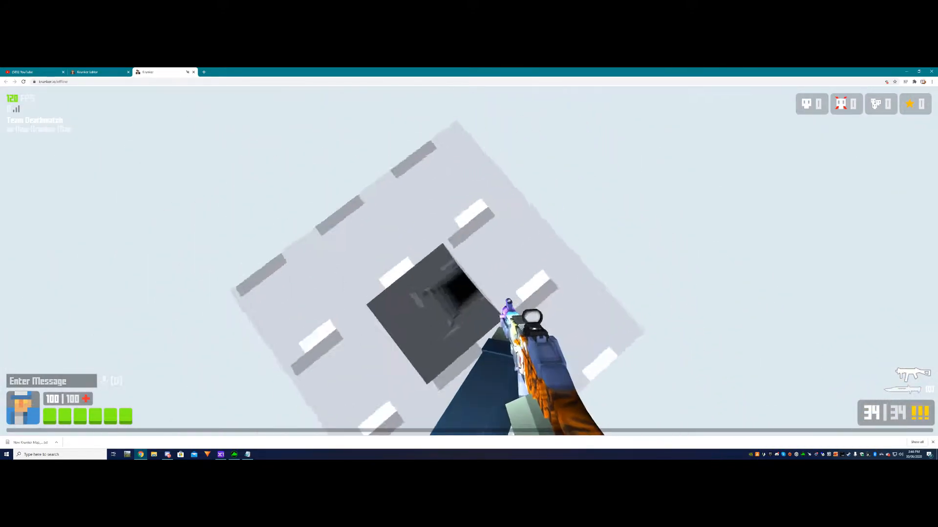
mouse_move(469, 240)
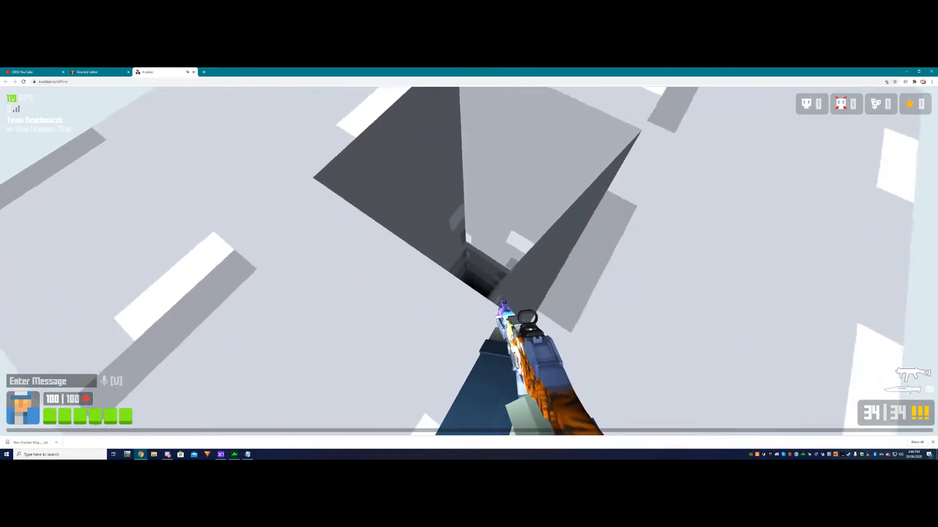
mouse_move(468, 239)
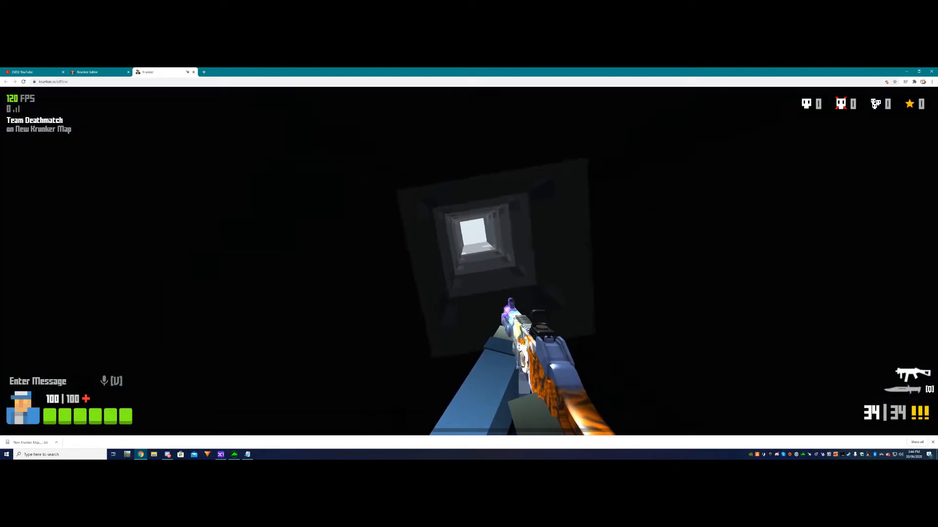
click(99, 71)
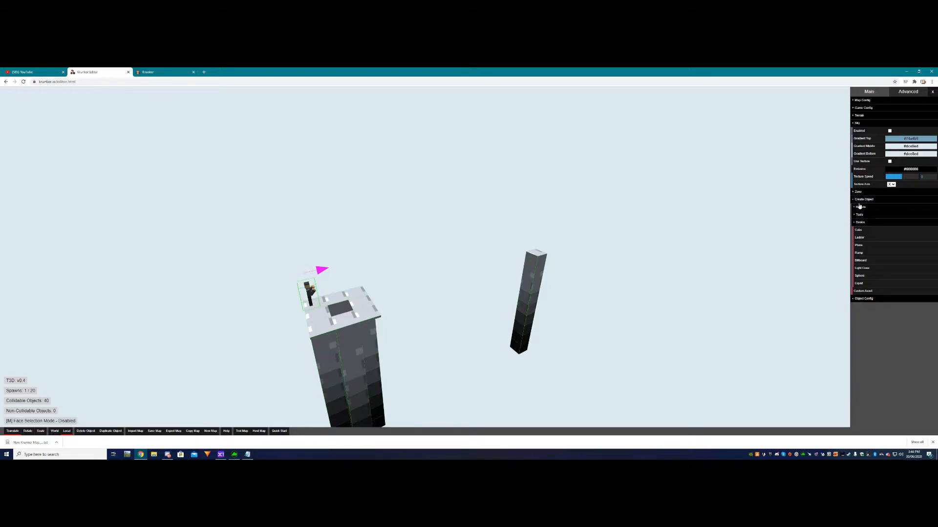
Step: Enable the custom sky with #000000 gradient colours and play-test the map under it
click(910, 145)
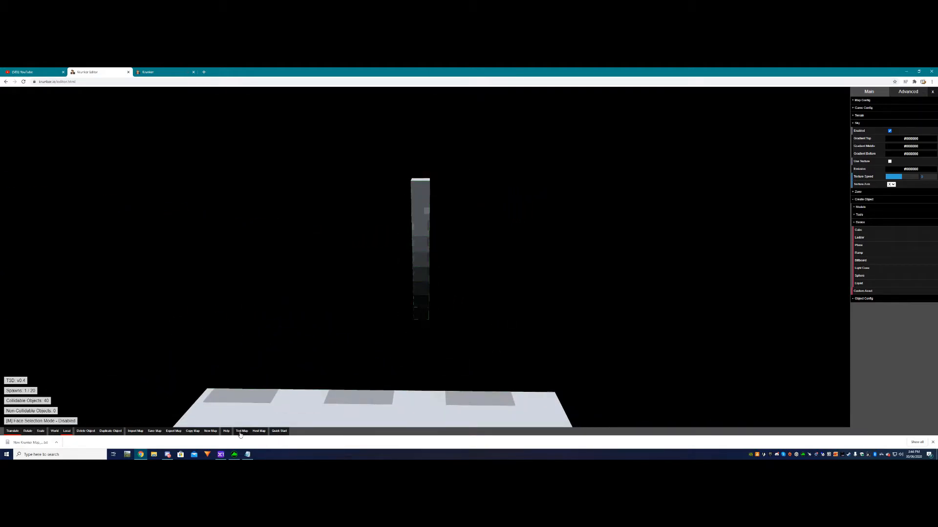
click(241, 430)
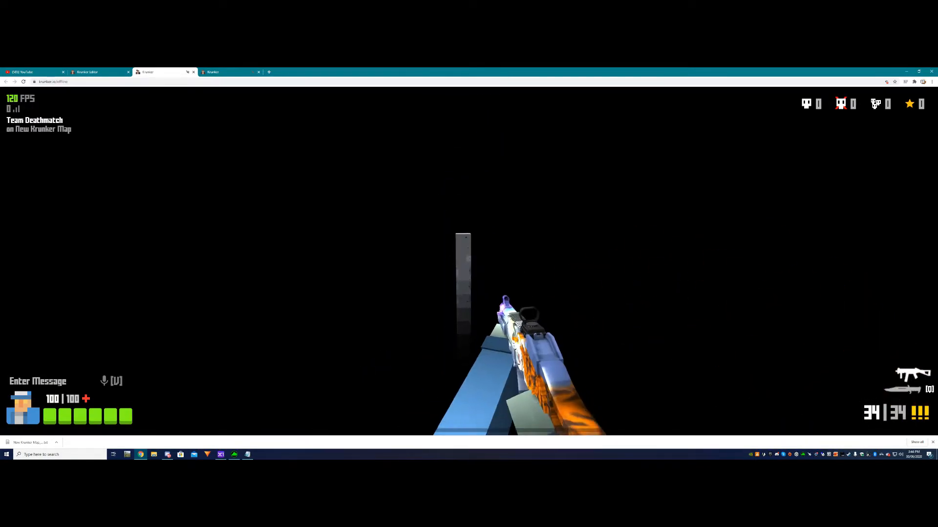
Step: Add a new grey Cube prefab between the towers and scale it taller
click(99, 71)
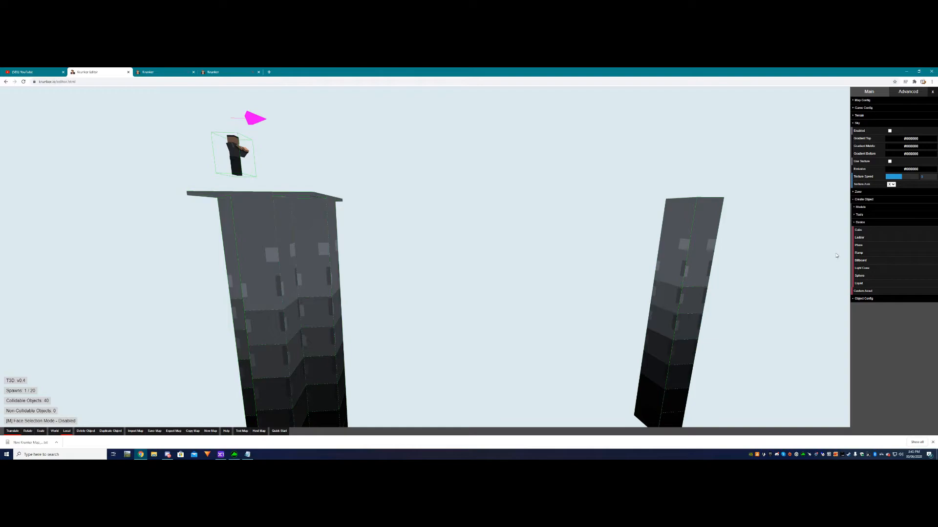
mouse_move(862, 233)
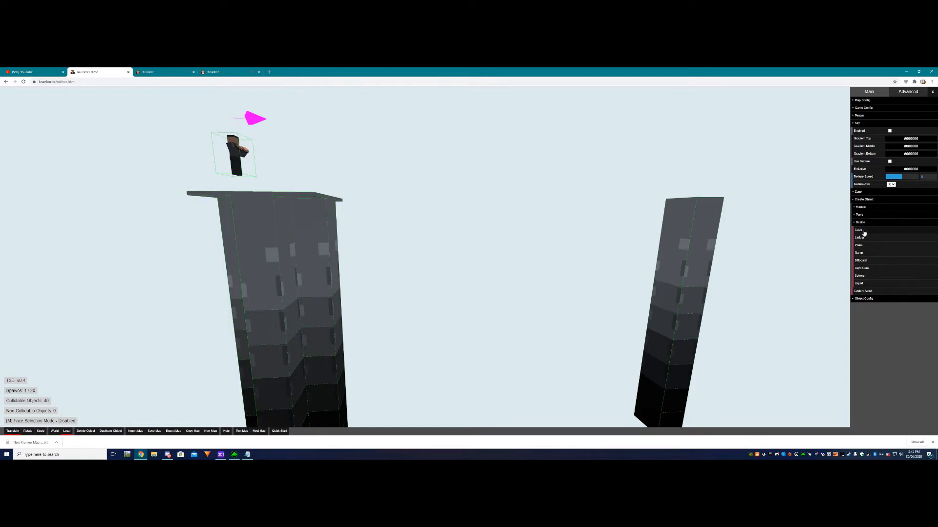
click(859, 230)
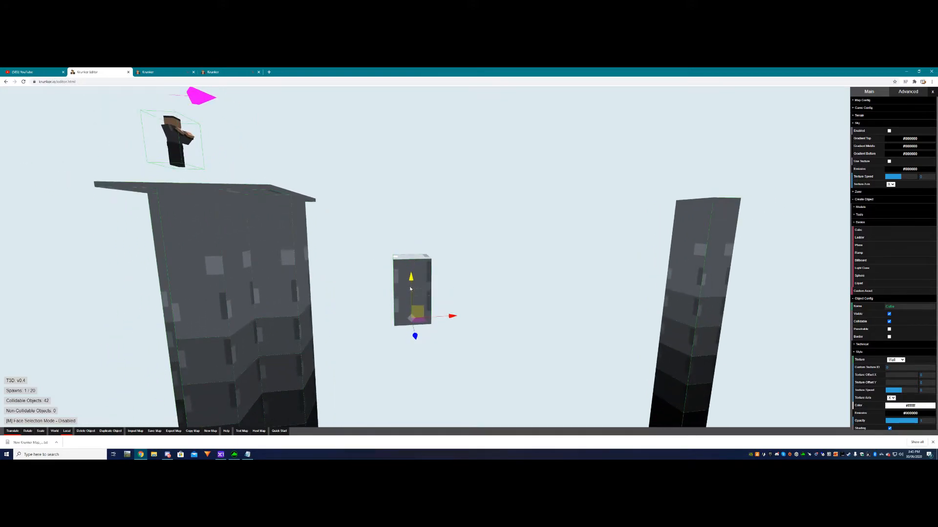
click(858, 123)
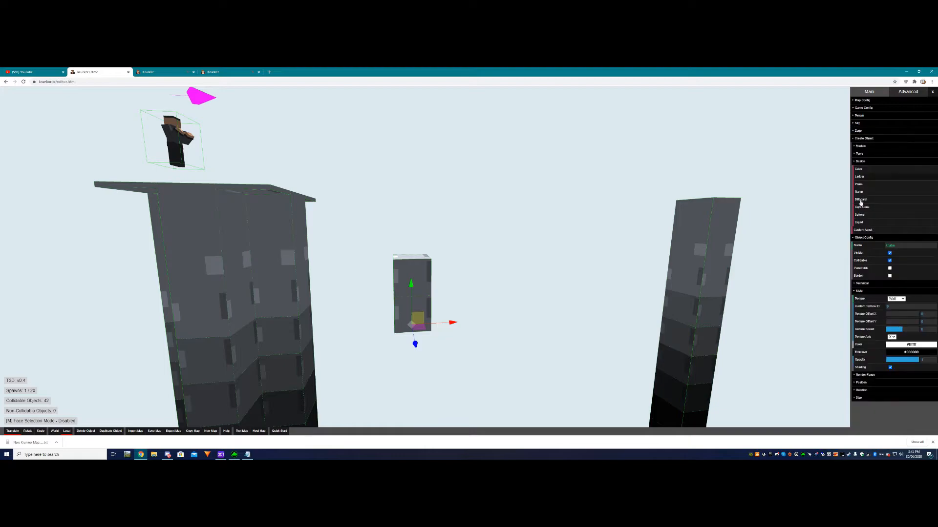
click(910, 344)
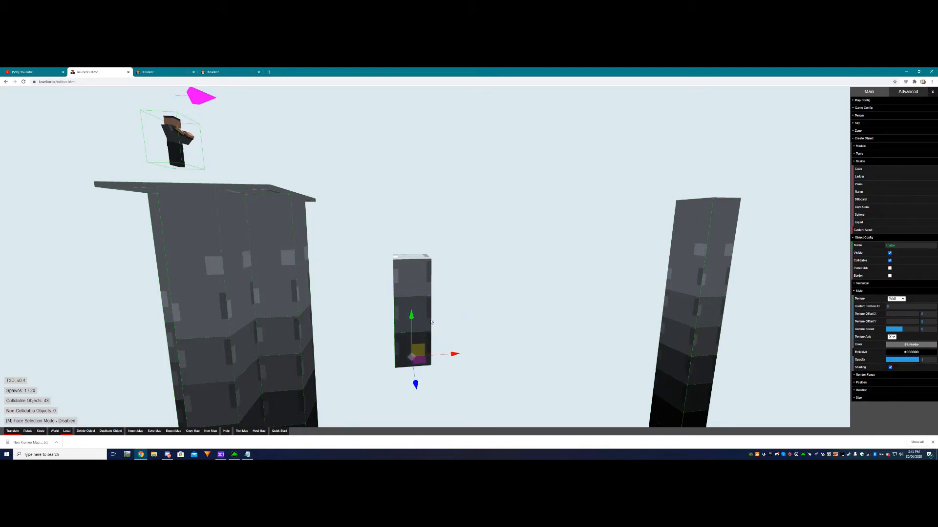
click(911, 345)
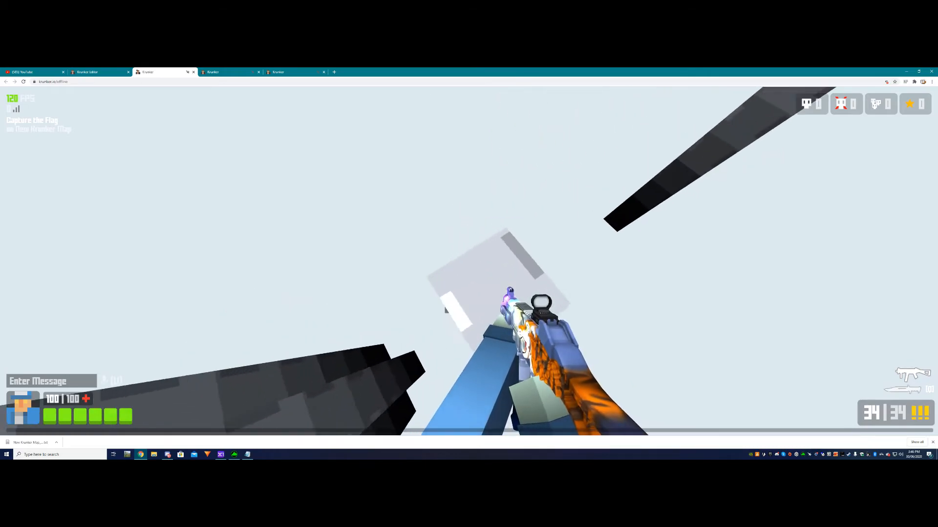
Step: Return to the editor and inspect the new middle gradient tower
click(99, 71)
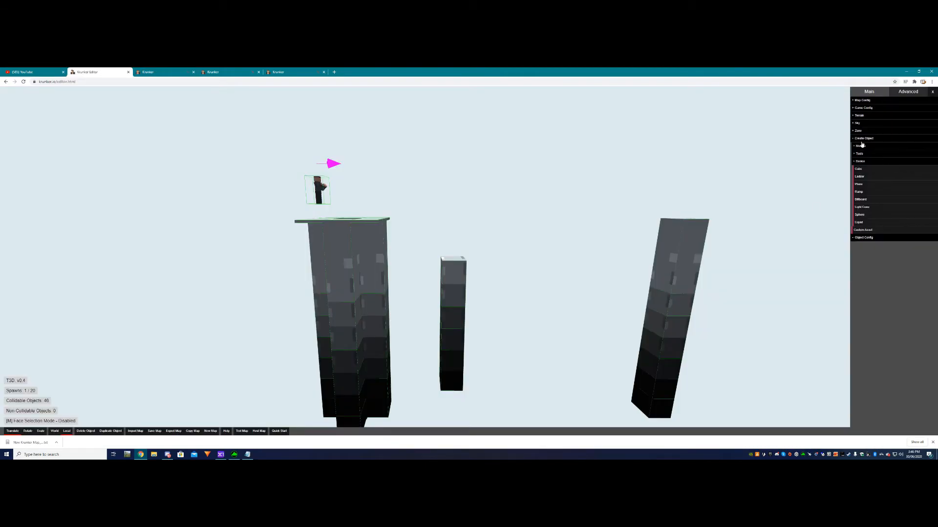
click(857, 123)
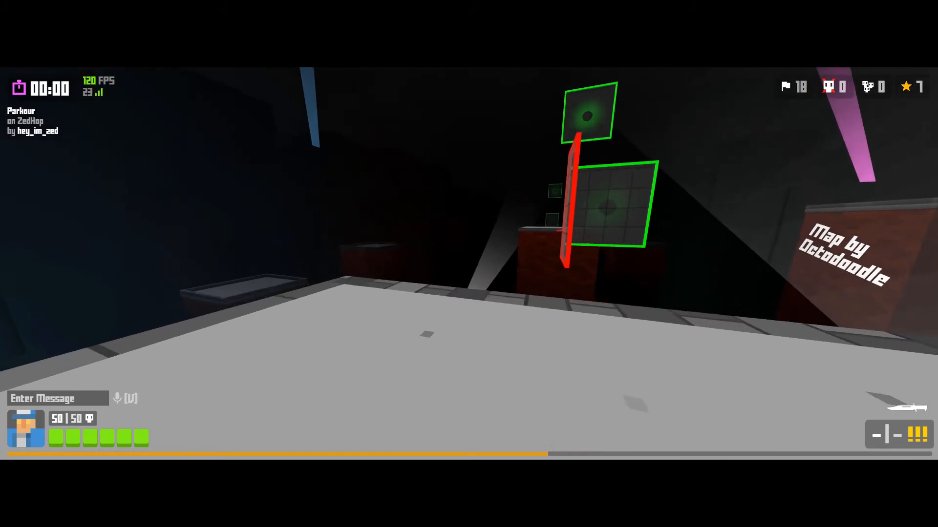
mouse_move(469, 264)
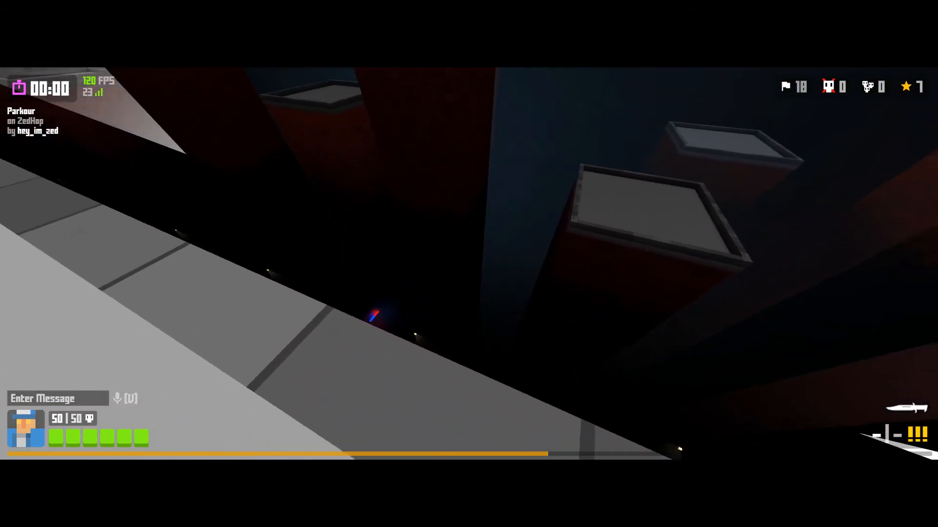
mouse_move(469, 264)
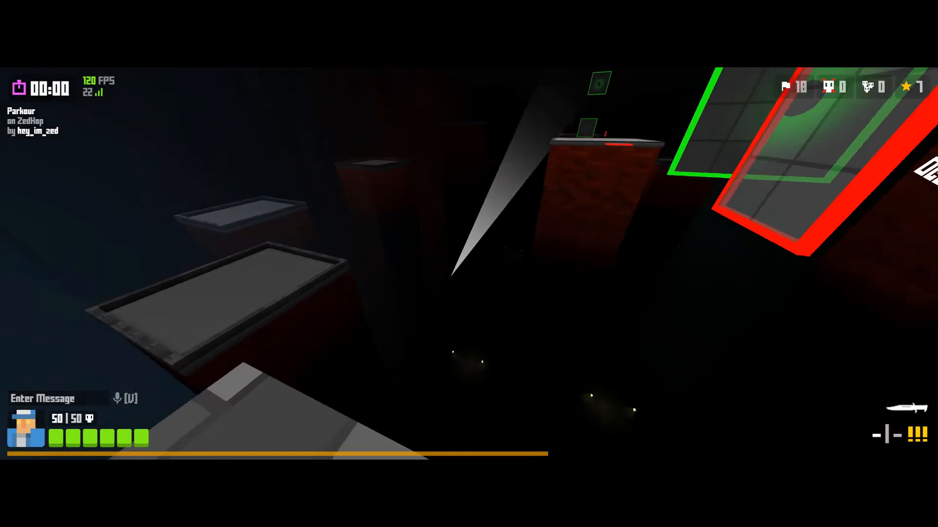
mouse_move(469, 264)
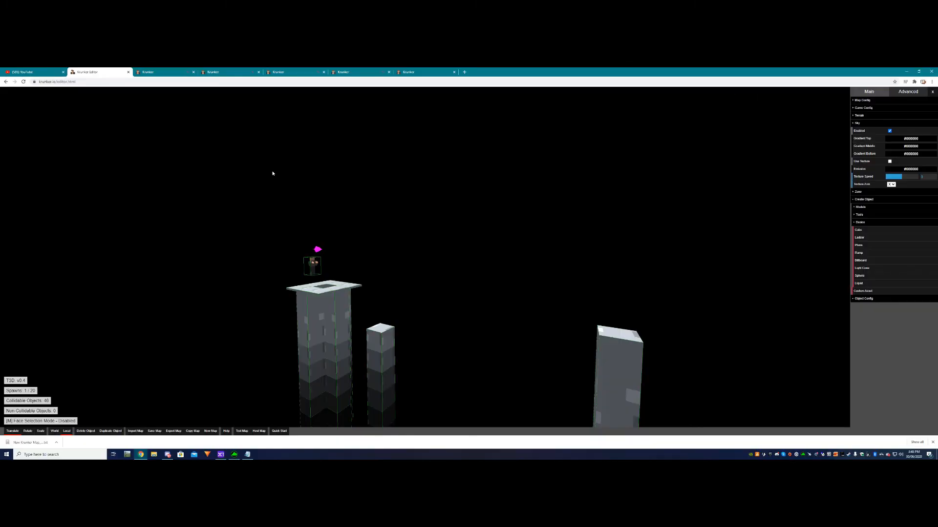
mouse_move(269, 172)
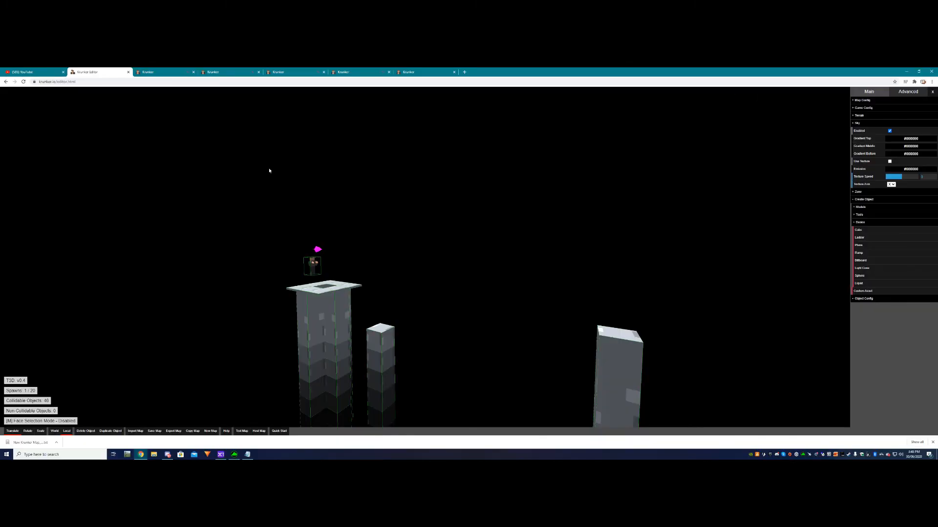